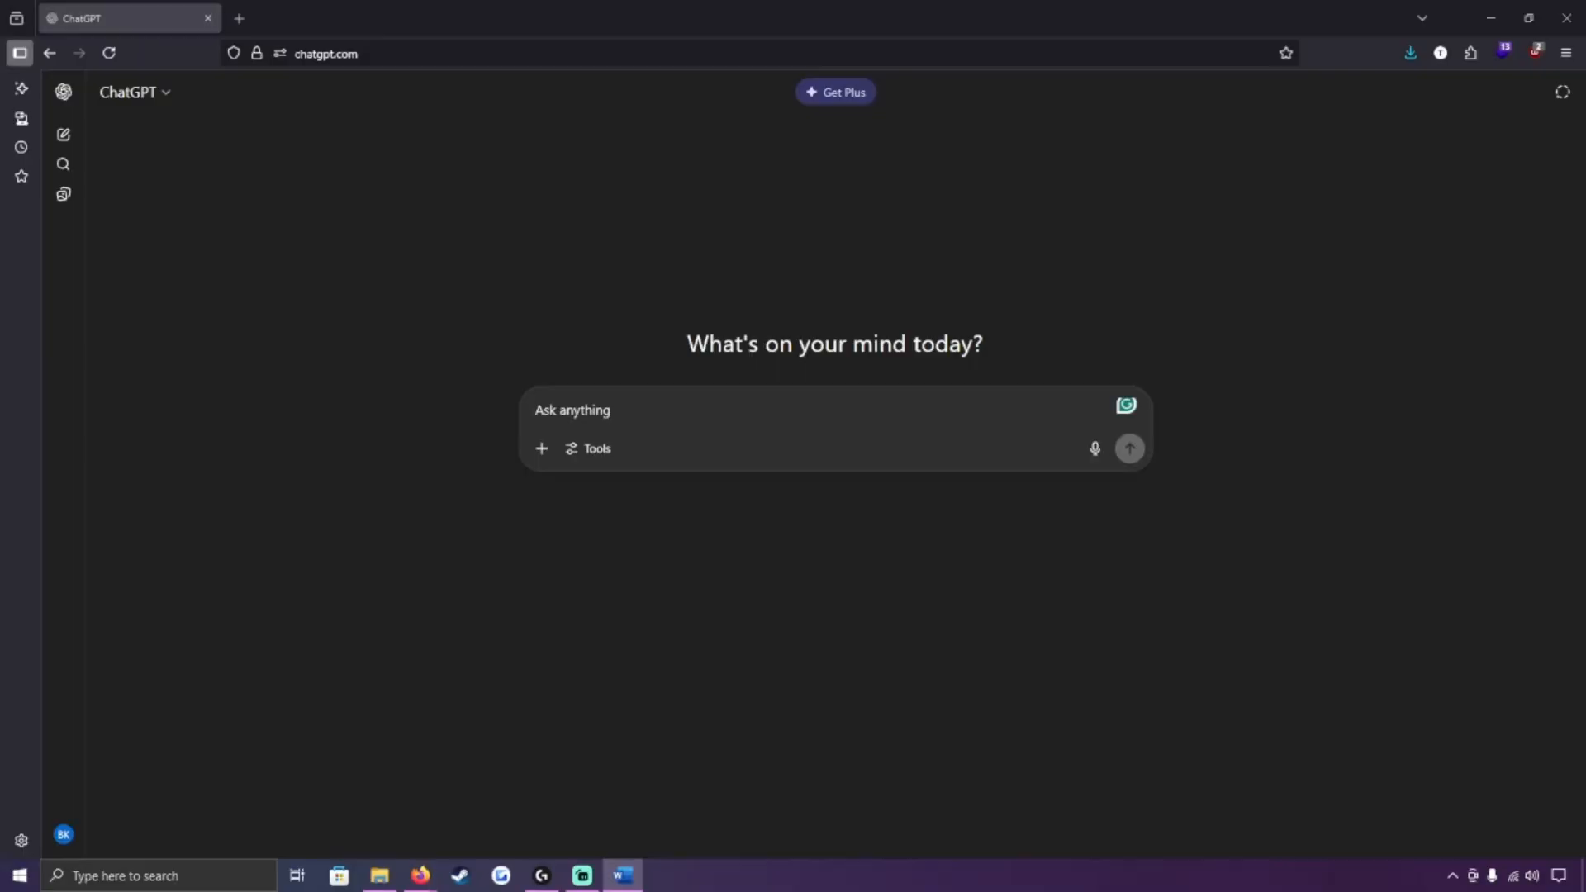
mouse_move(1100, 611)
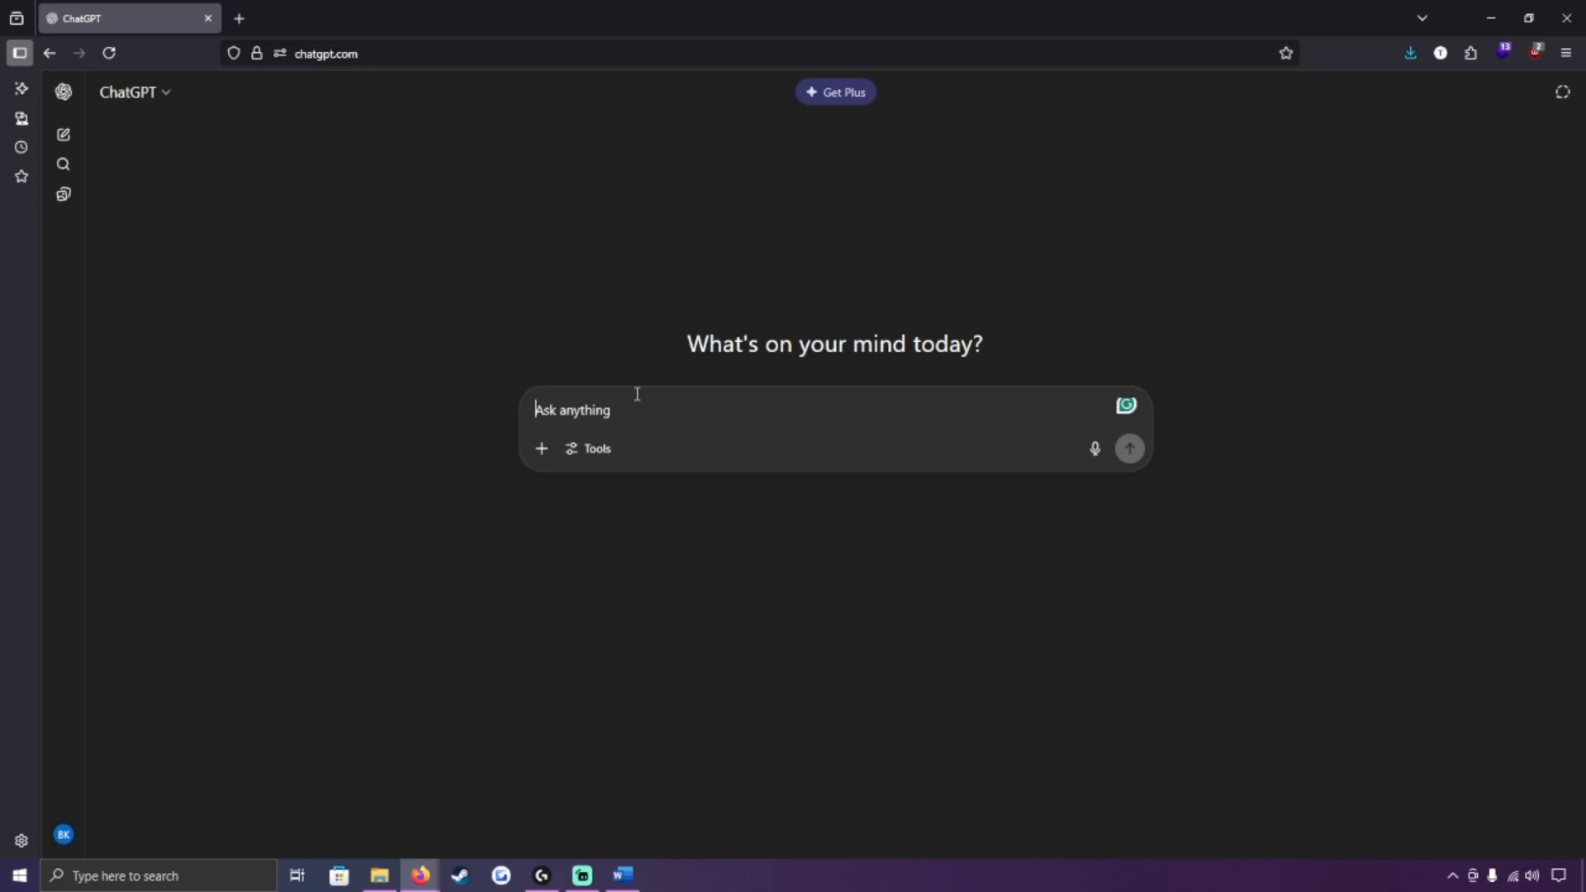
mouse_move(555, 211)
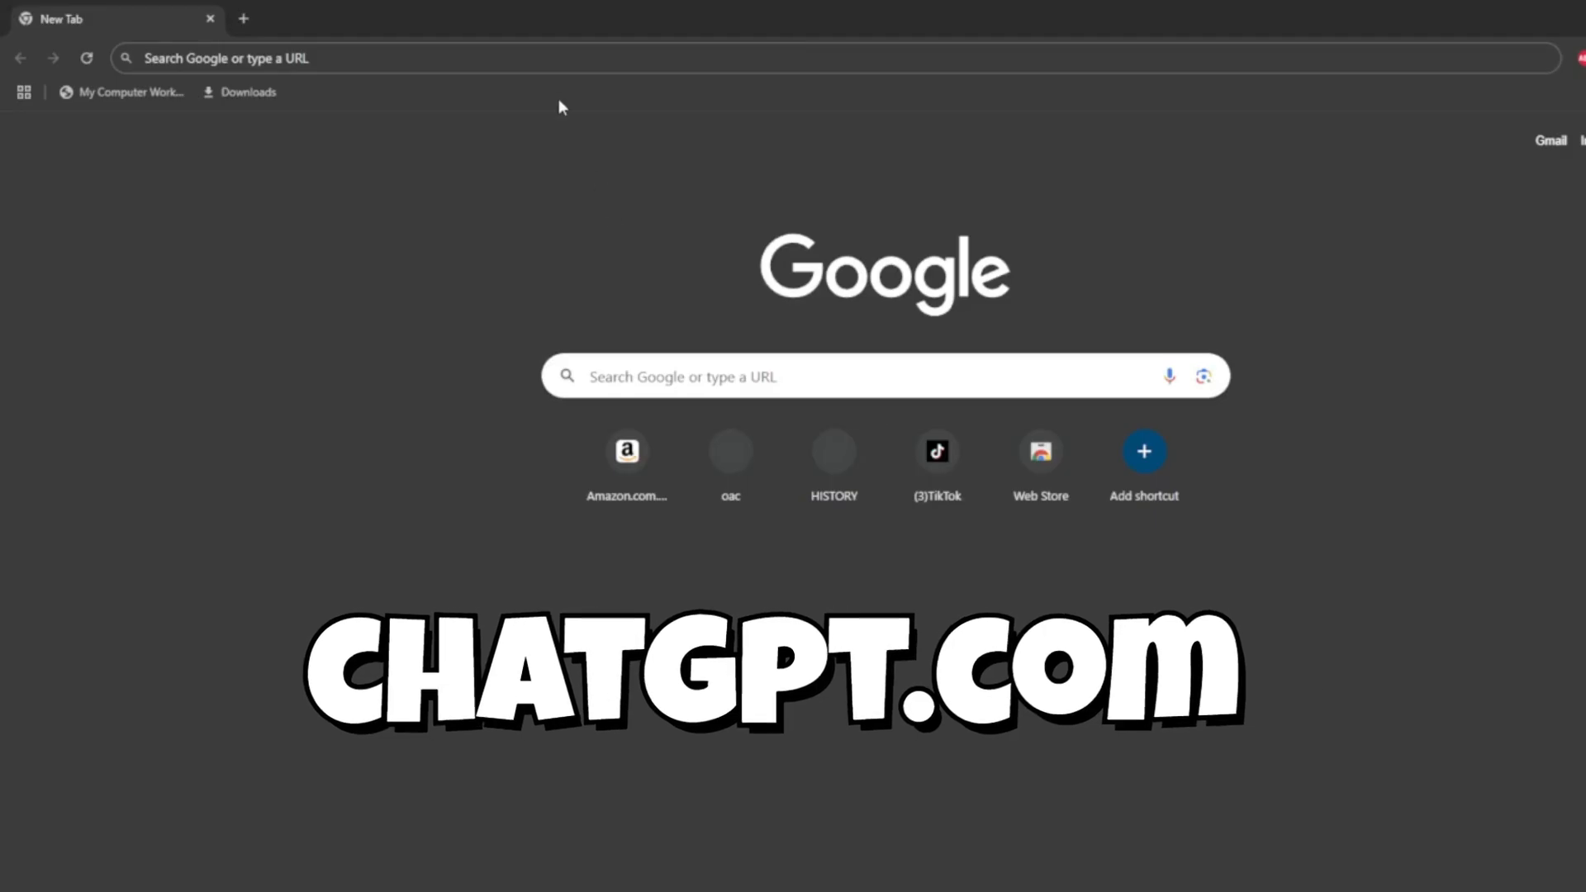
Load chatgpt.com from the Chrome address bar to reach the empty new-chat page
text(chatgpt.com)
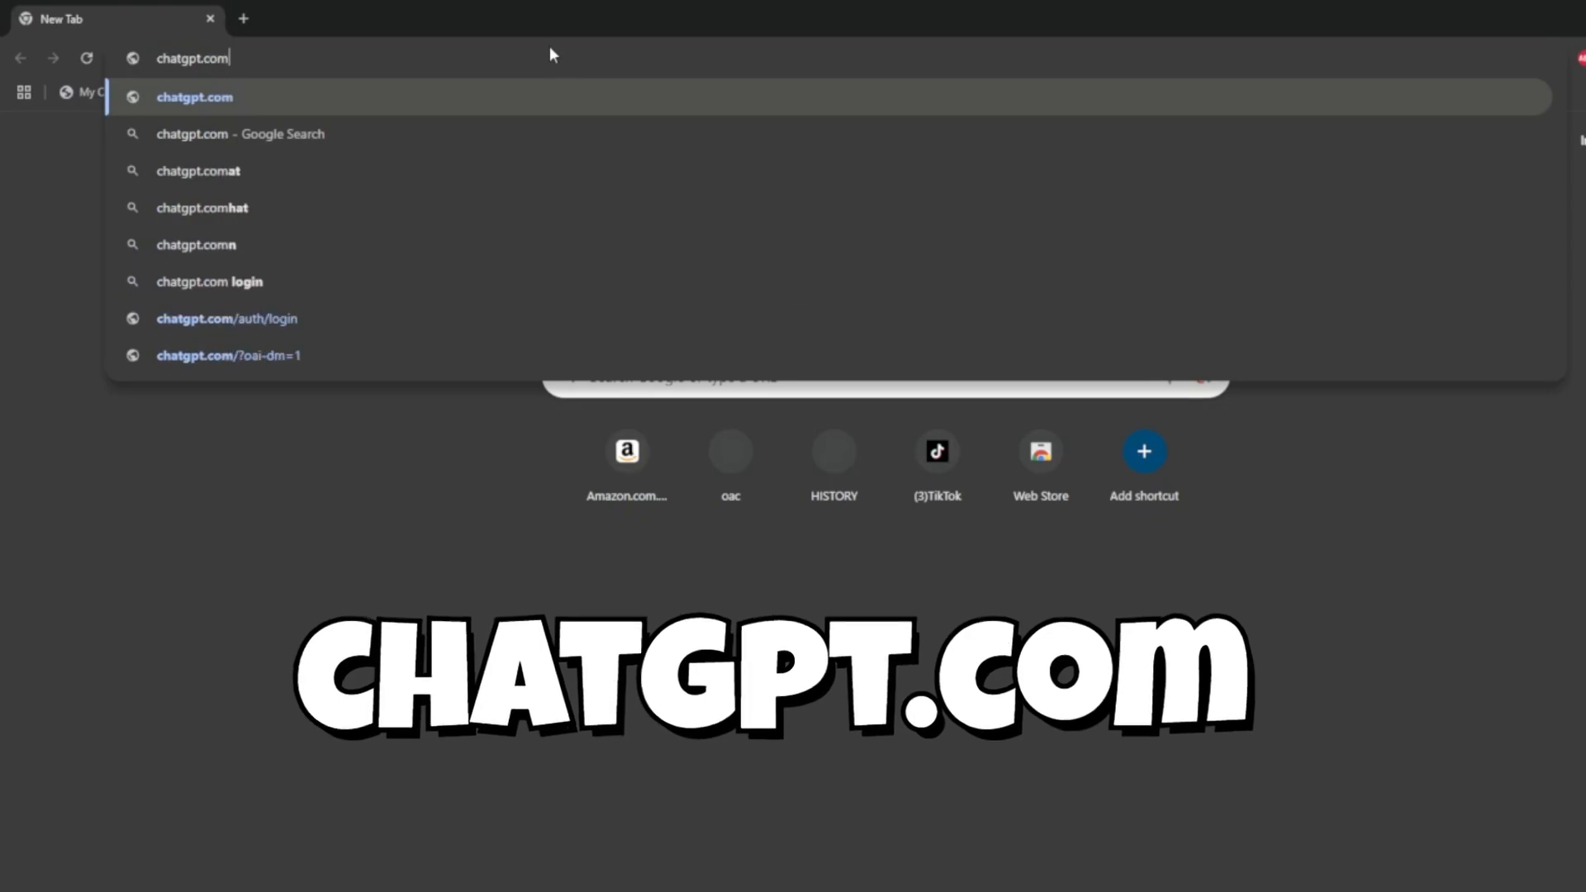
key(Enter)
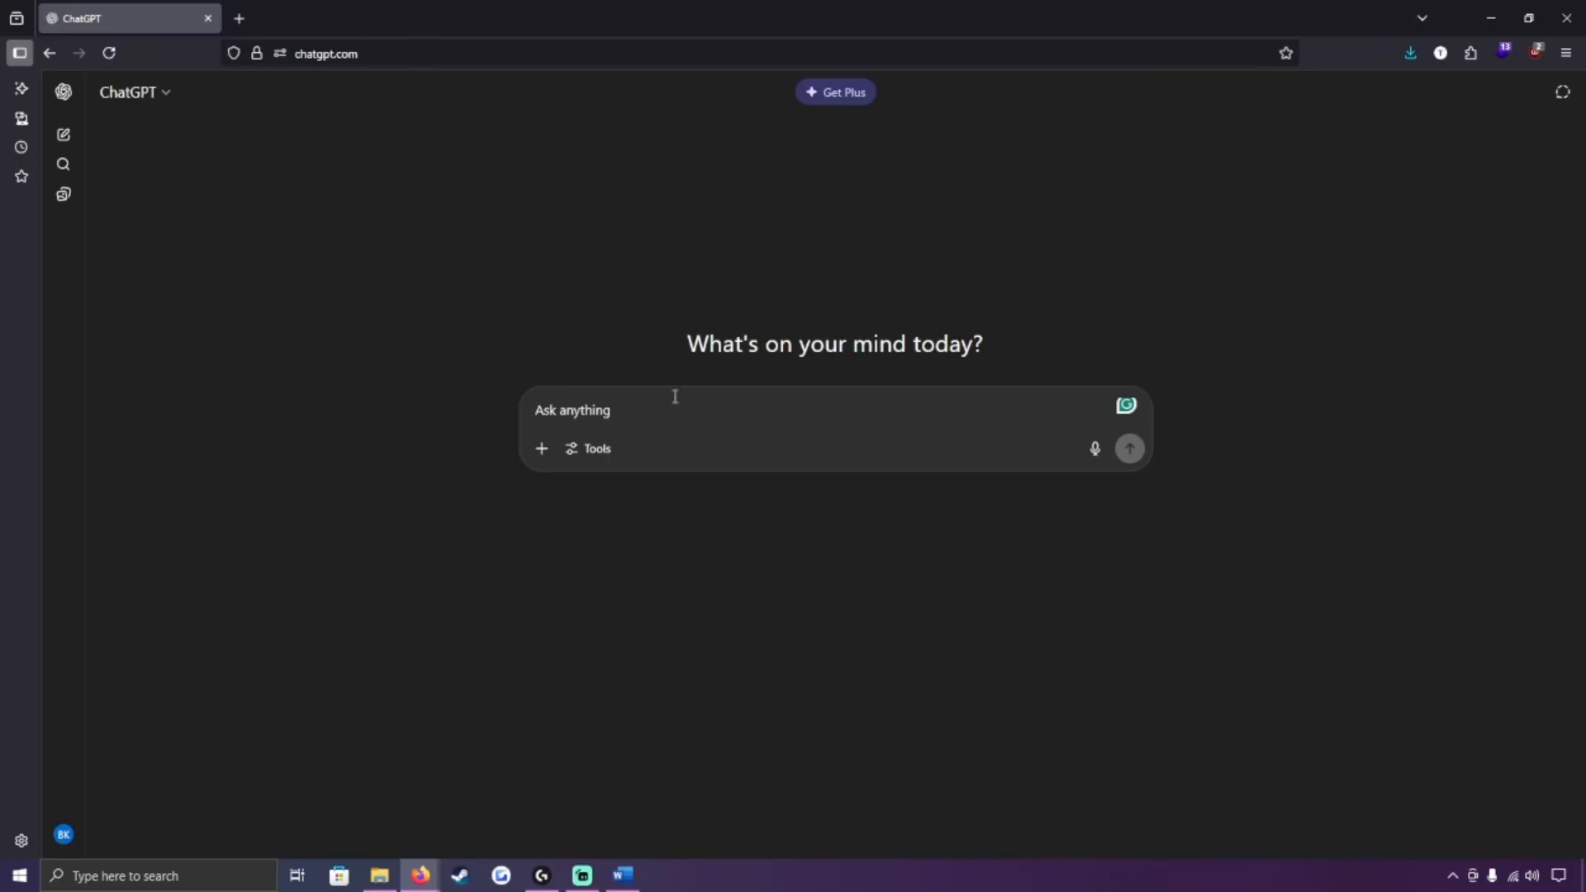
mouse_move(859, 357)
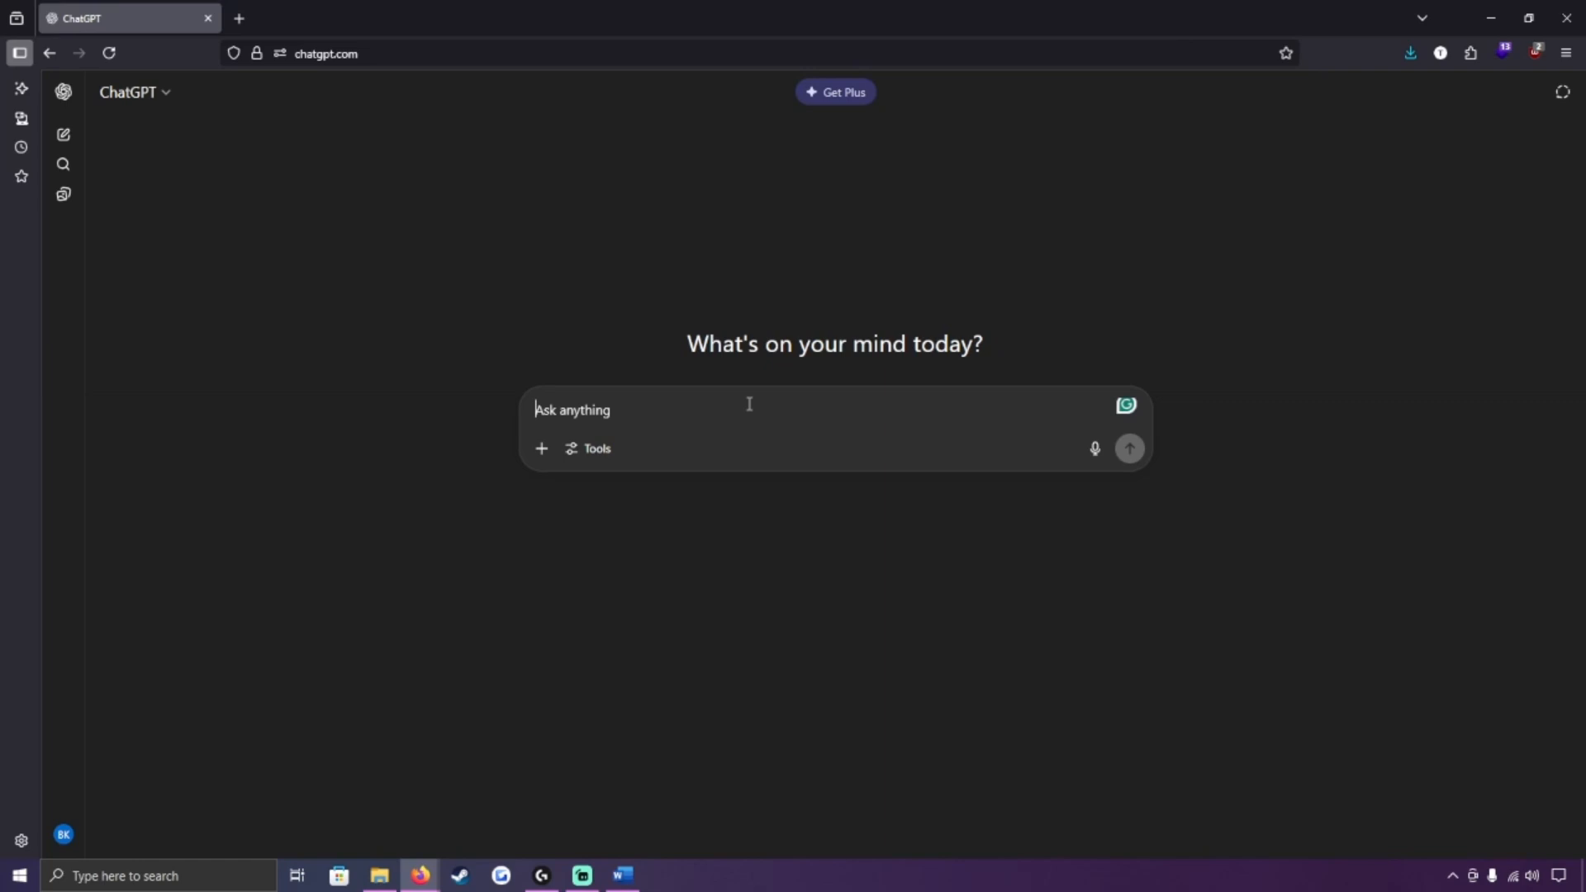
Request a funny birthday message for a cousin who loves gardening and dad jokes, and send it
text(Write a funny birthd)
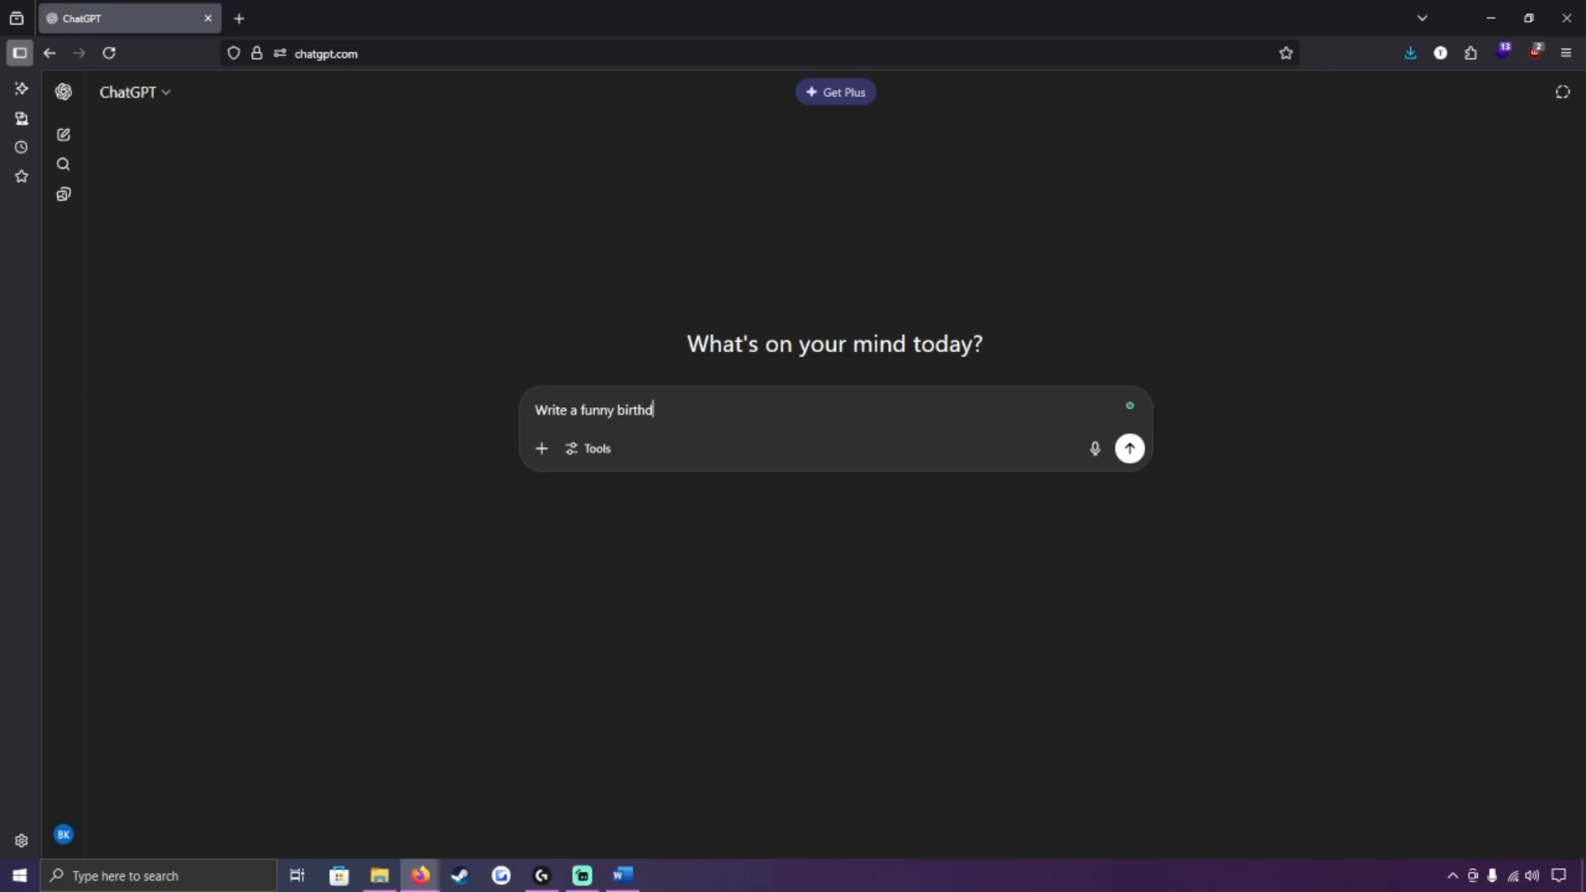
text(ay message for my co)
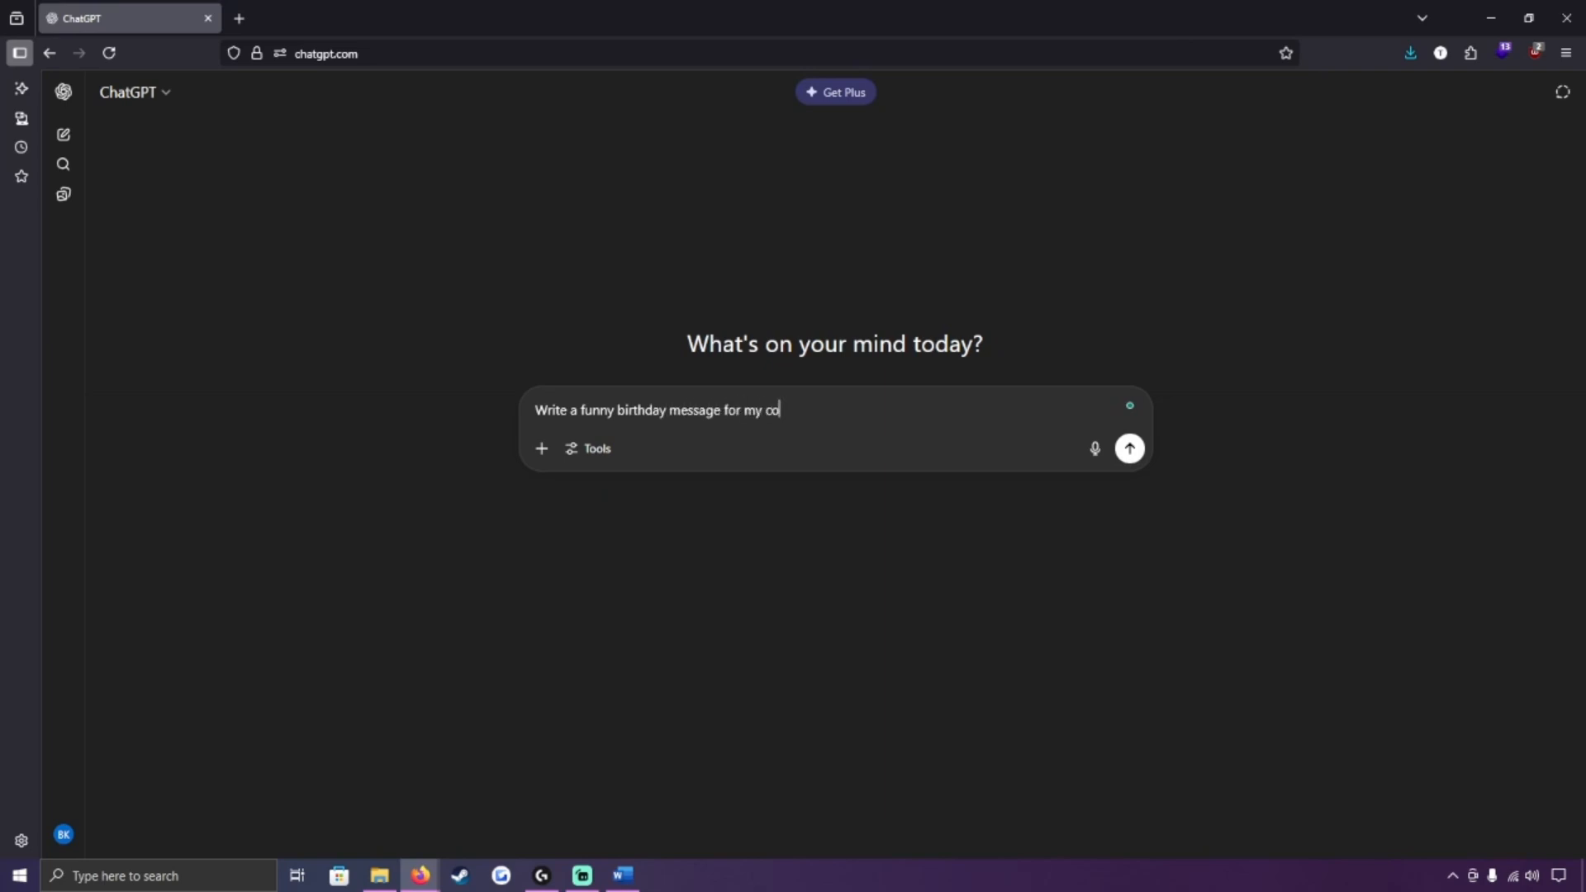
text(usin who loves)
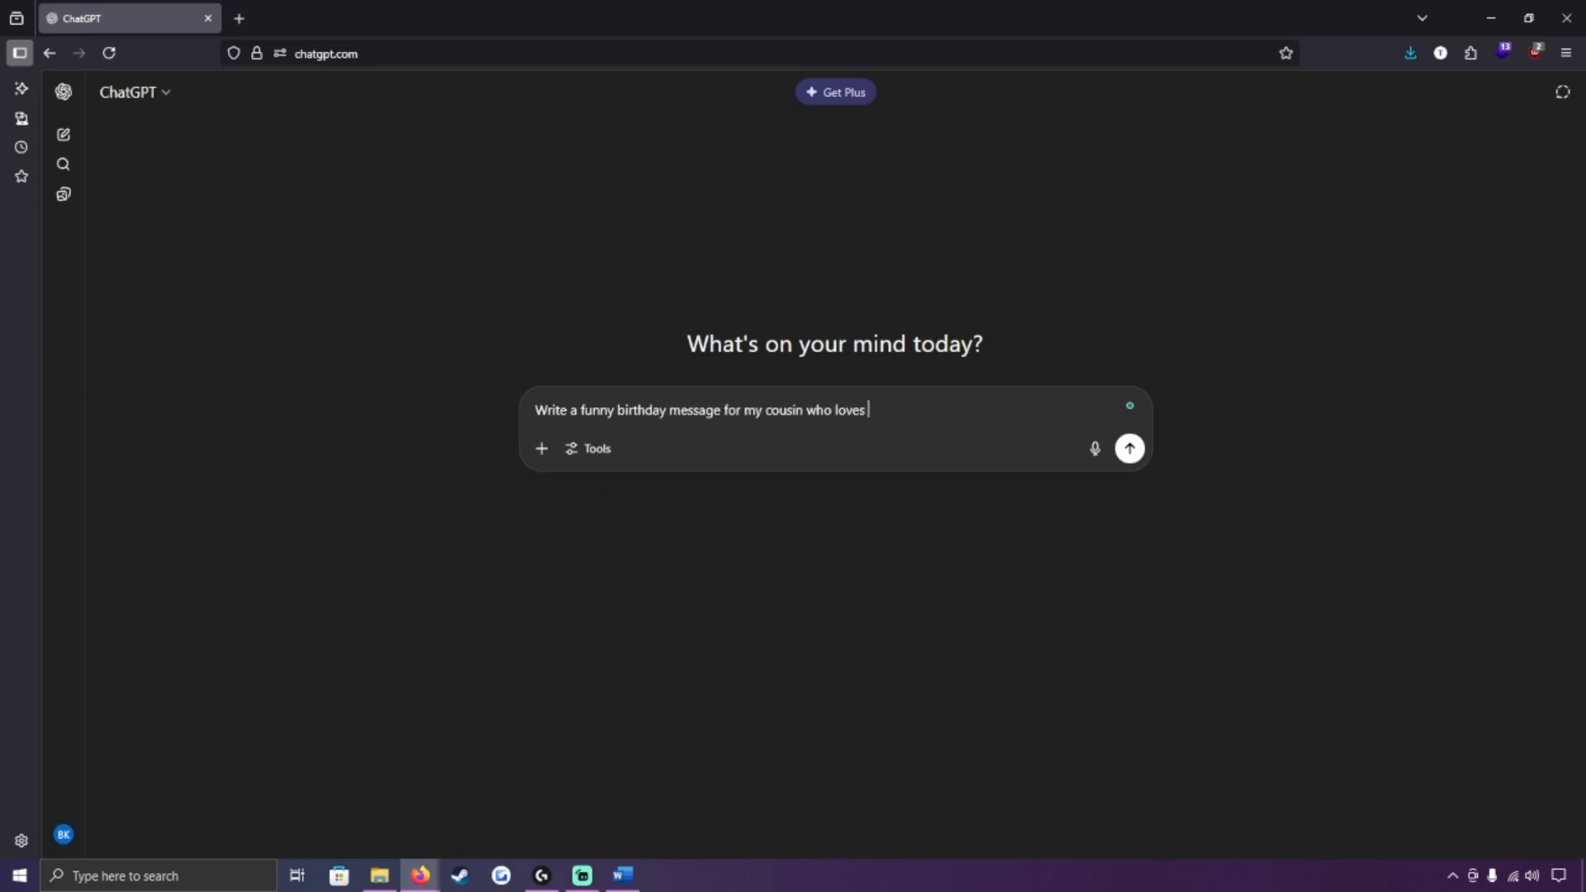
text(gardening and da)
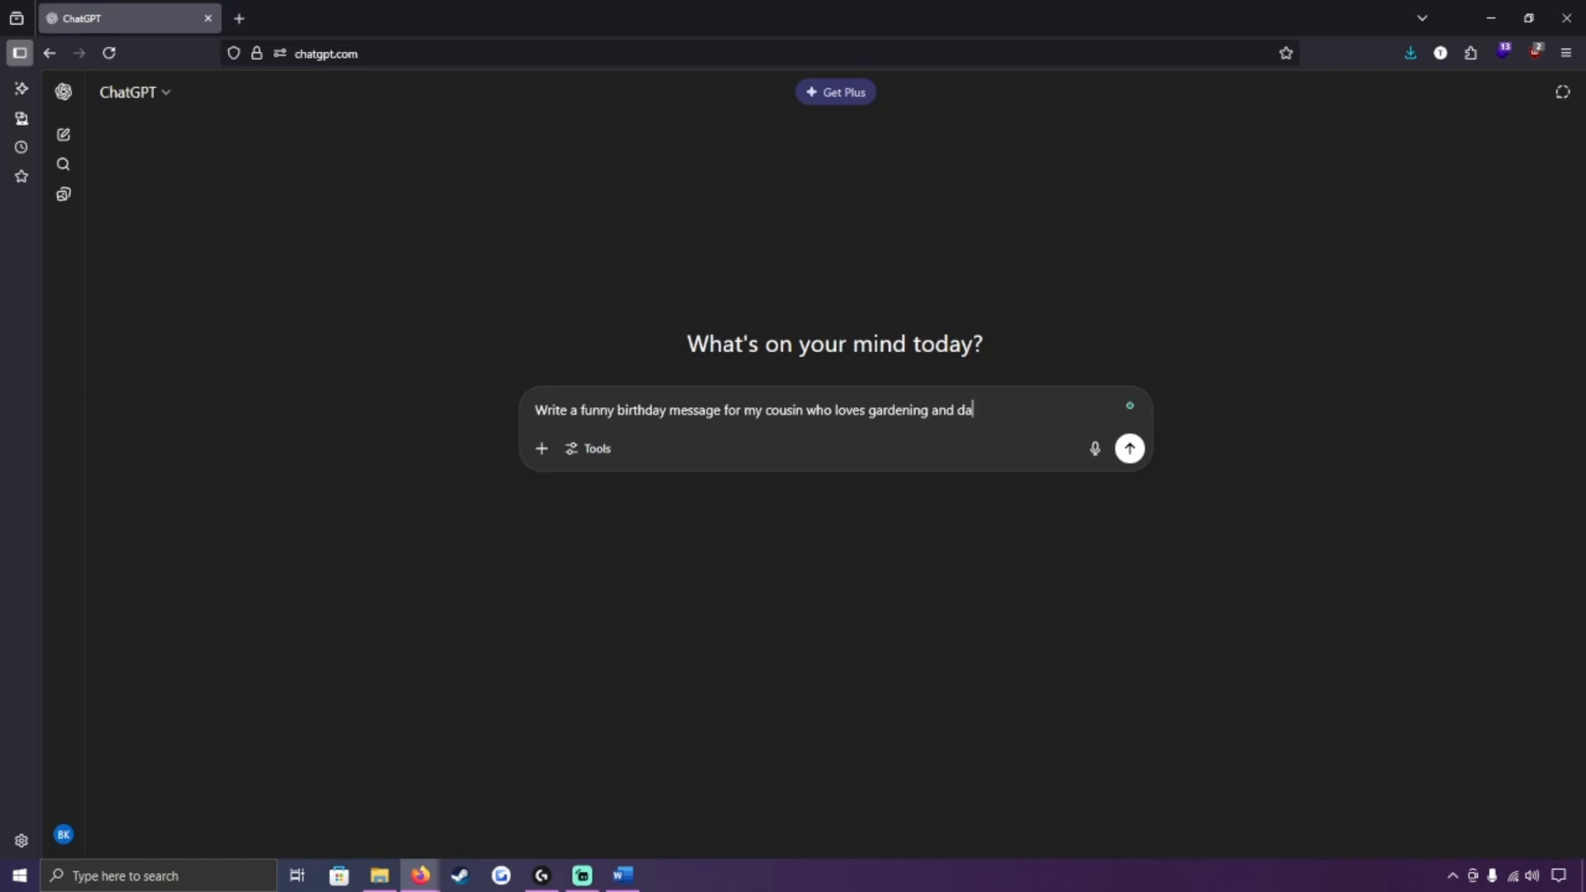
text(d jokes)
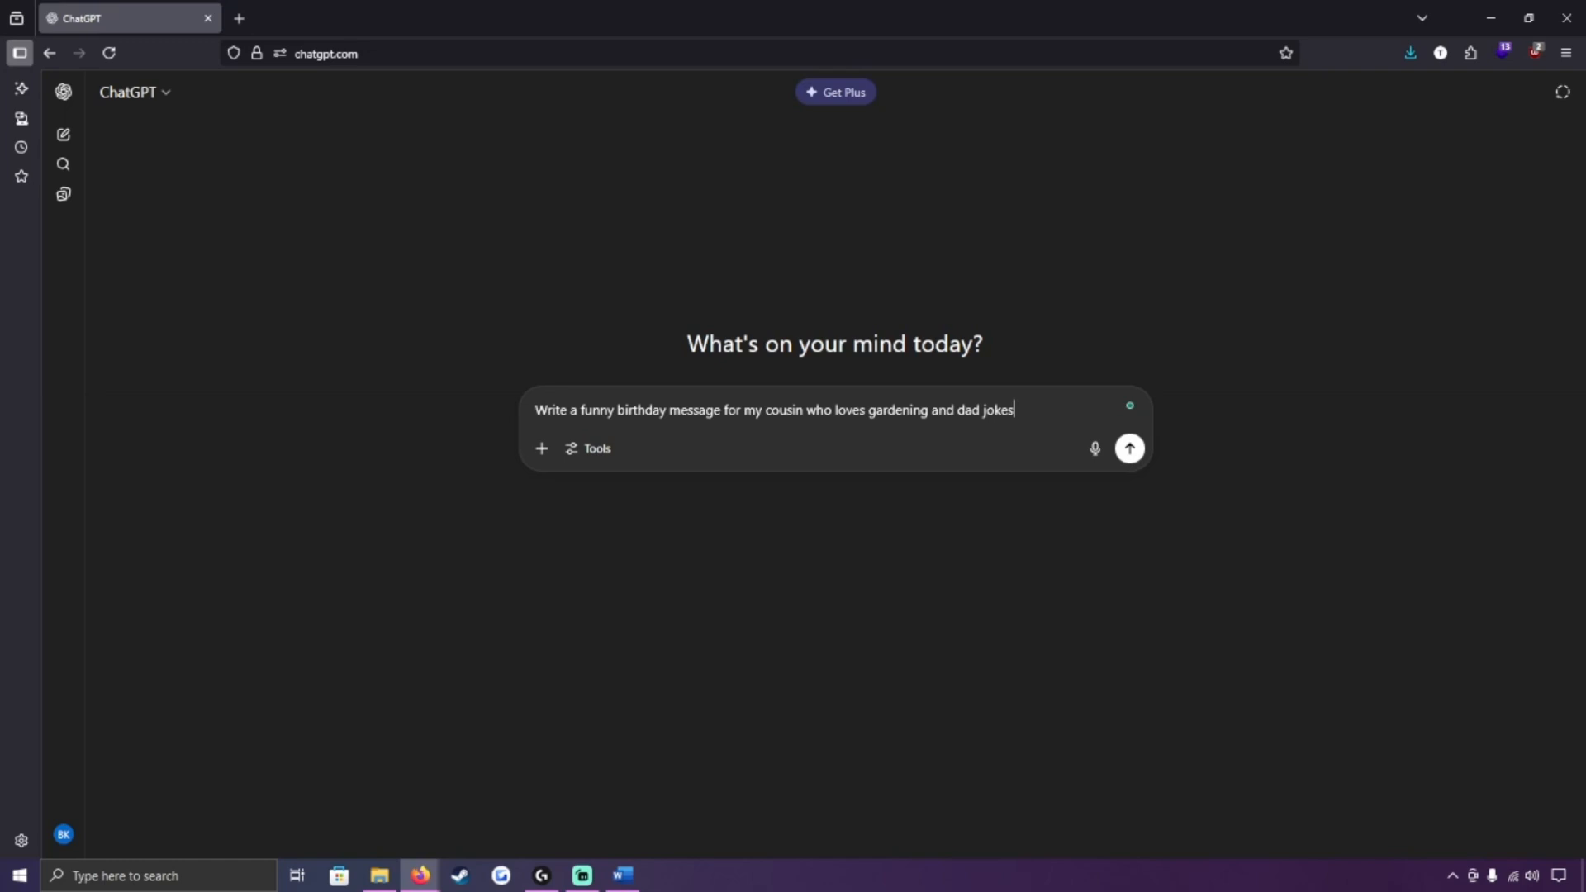
click(1130, 448)
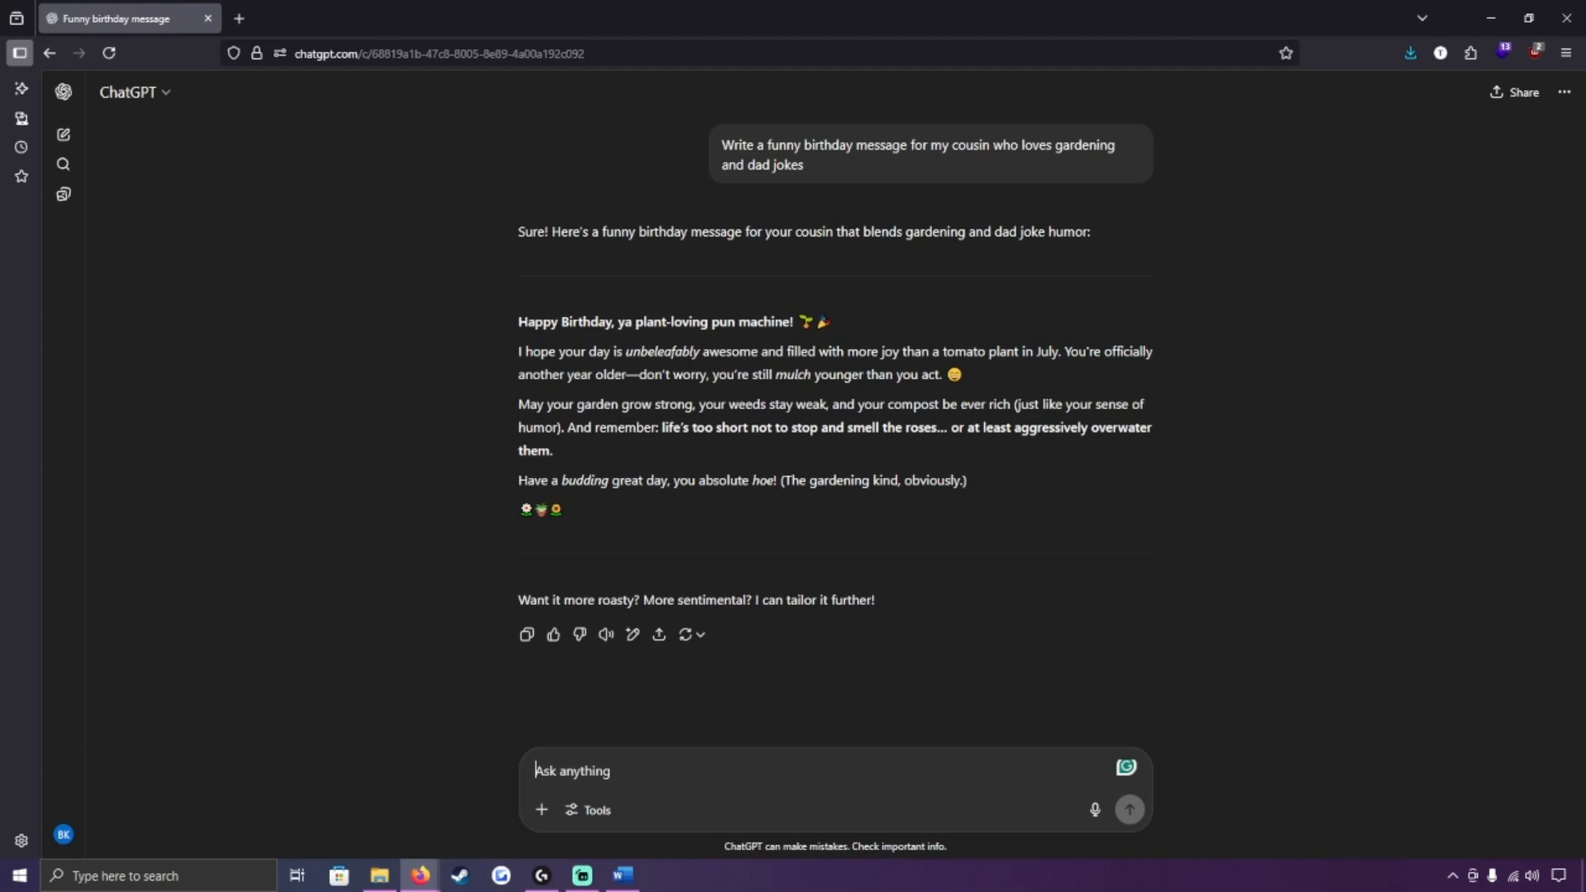
Begin a follow-up request starting with "Gi" beneath ChatGPT's pun-filled reply
text(Gi)
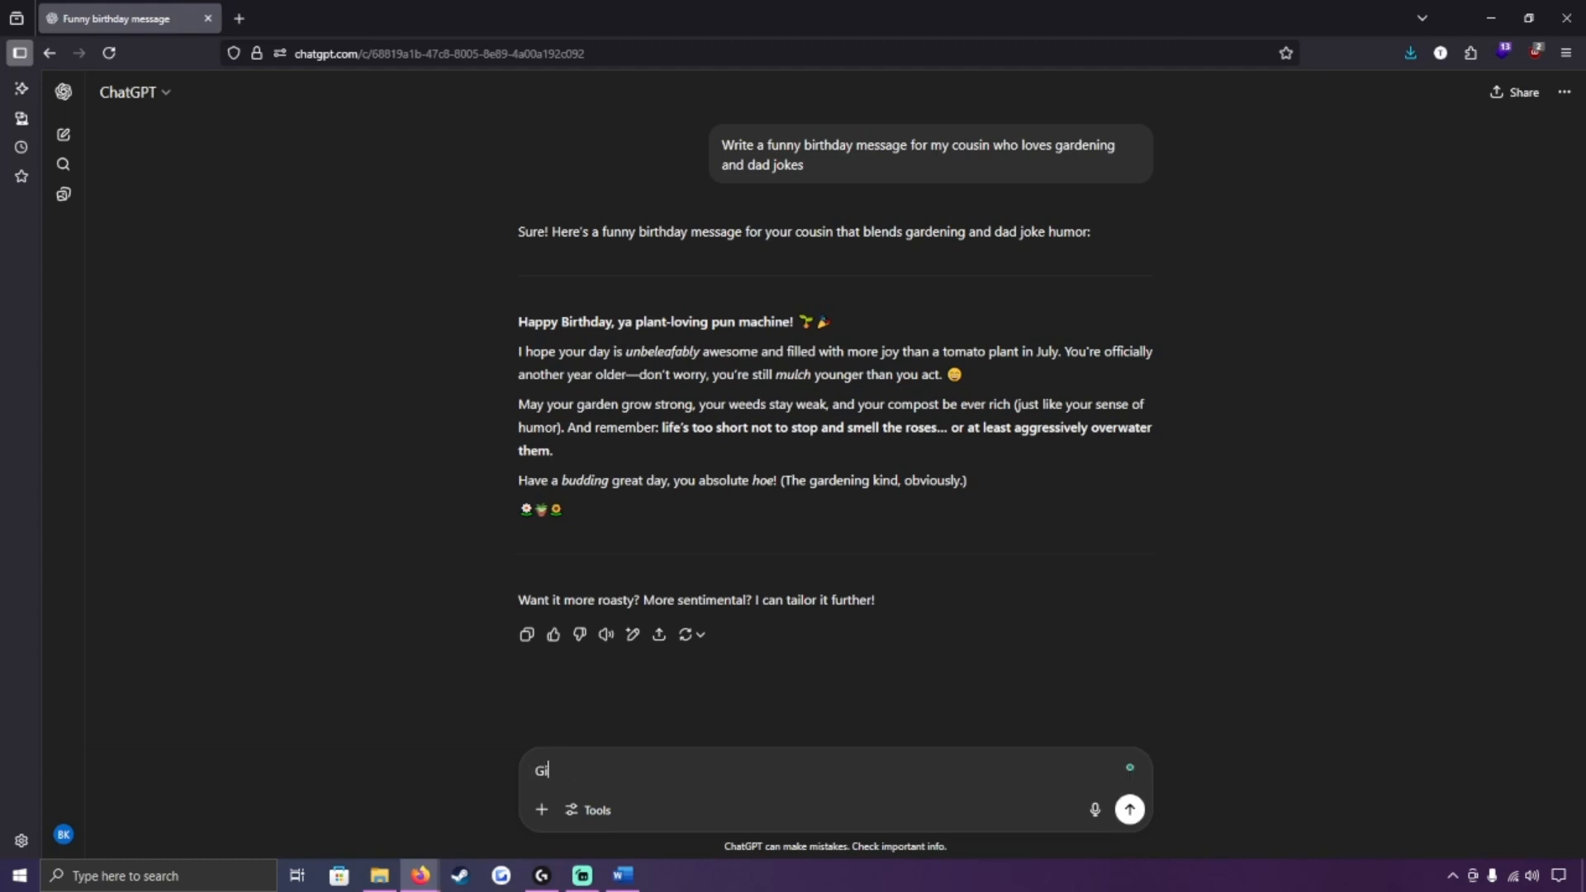